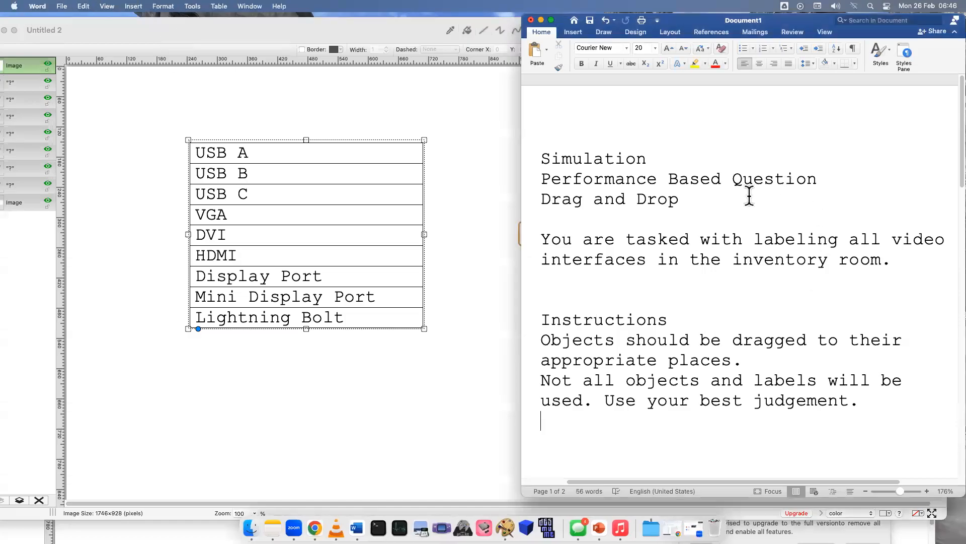
Step: Replace the '?' under the first connector icon with the label VGA
{"action": "double_click", "coordinate": [677, 179]}
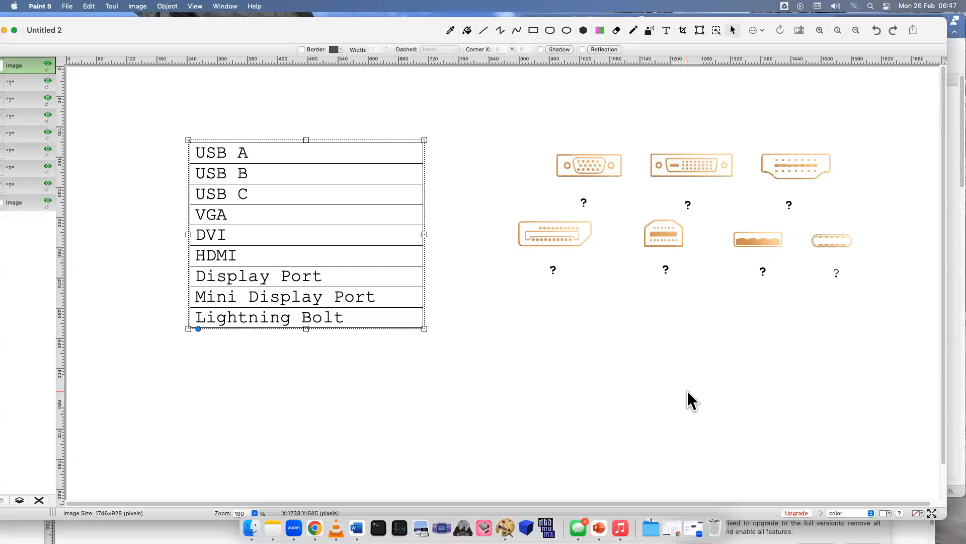
{"action": "mouse_move", "coordinate": [690, 360]}
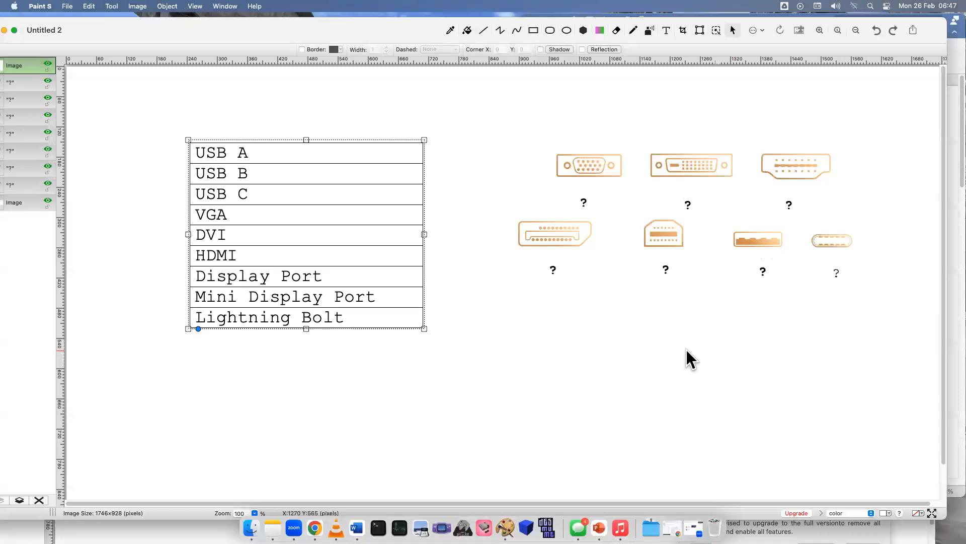
{"action": "mouse_move", "coordinate": [258, 153]}
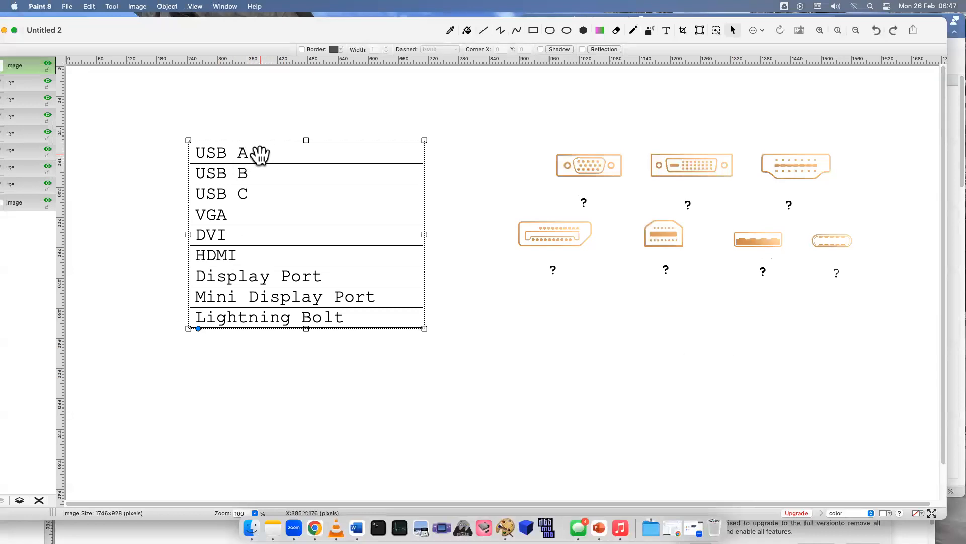
{"action": "mouse_move", "coordinate": [249, 201]}
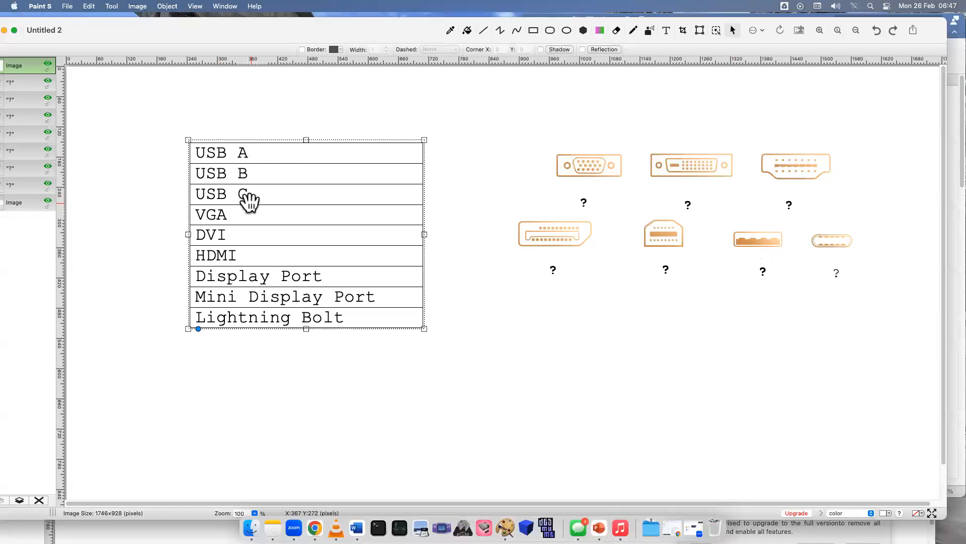
{"action": "mouse_move", "coordinate": [270, 241]}
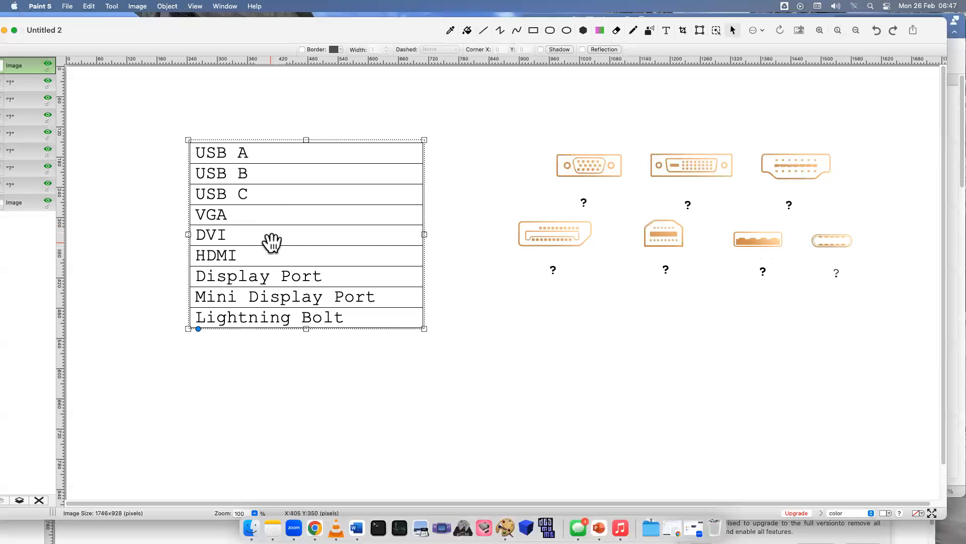
{"action": "mouse_move", "coordinate": [345, 270]}
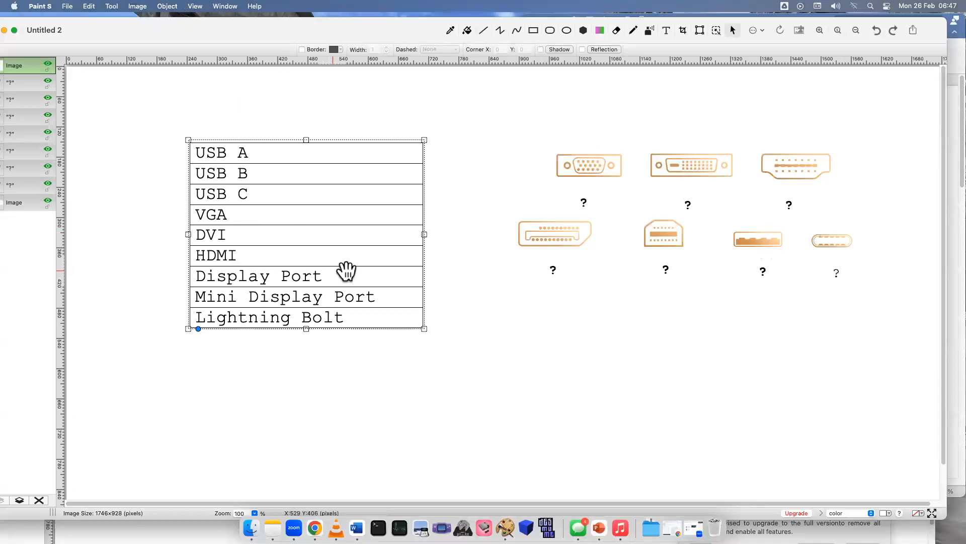
{"action": "mouse_move", "coordinate": [395, 383]}
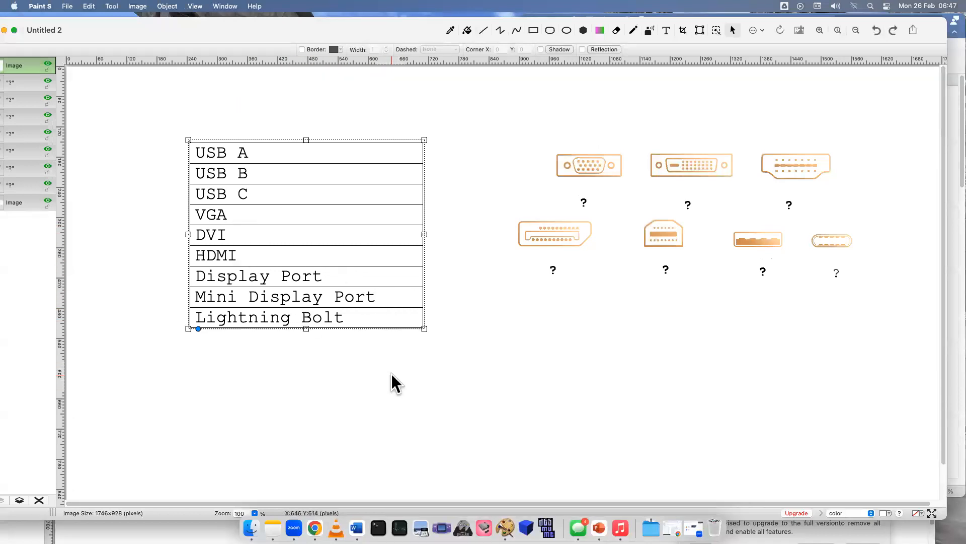
{"action": "mouse_move", "coordinate": [471, 337]}
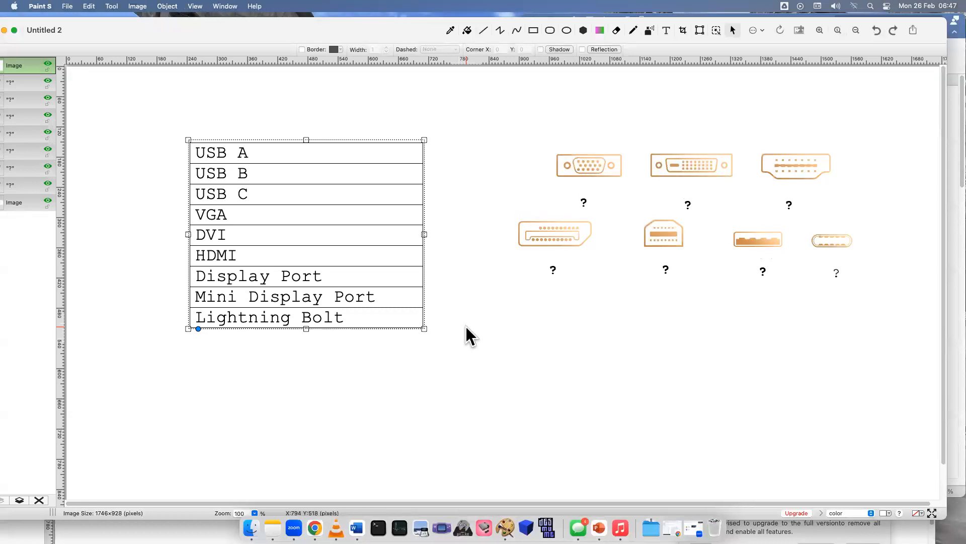
{"action": "mouse_move", "coordinate": [471, 323]}
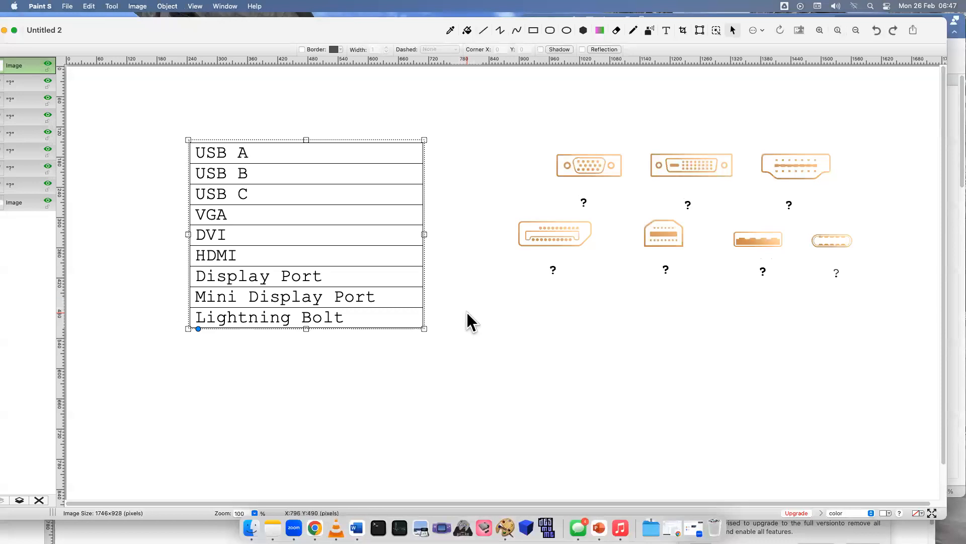
{"action": "mouse_move", "coordinate": [524, 394]}
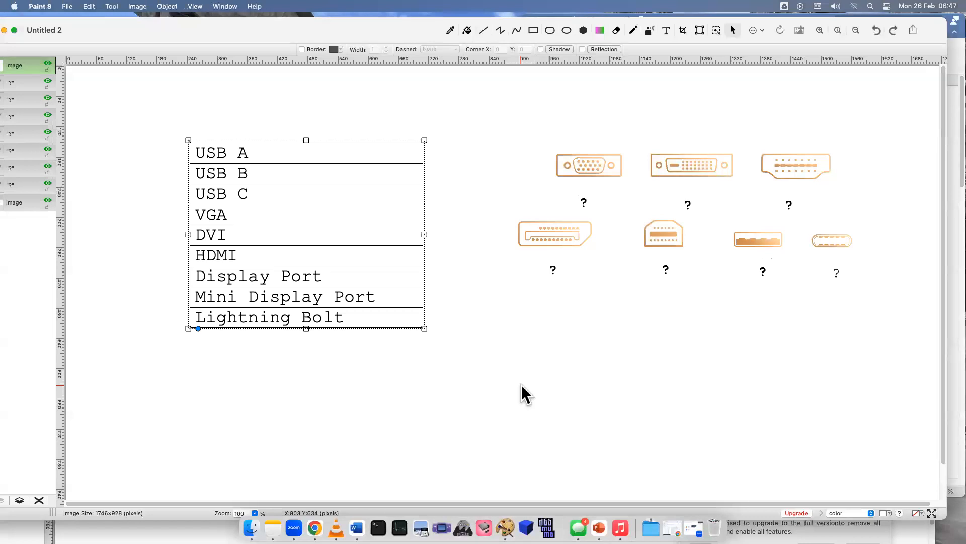
{"action": "left_click", "coordinate": [589, 165]}
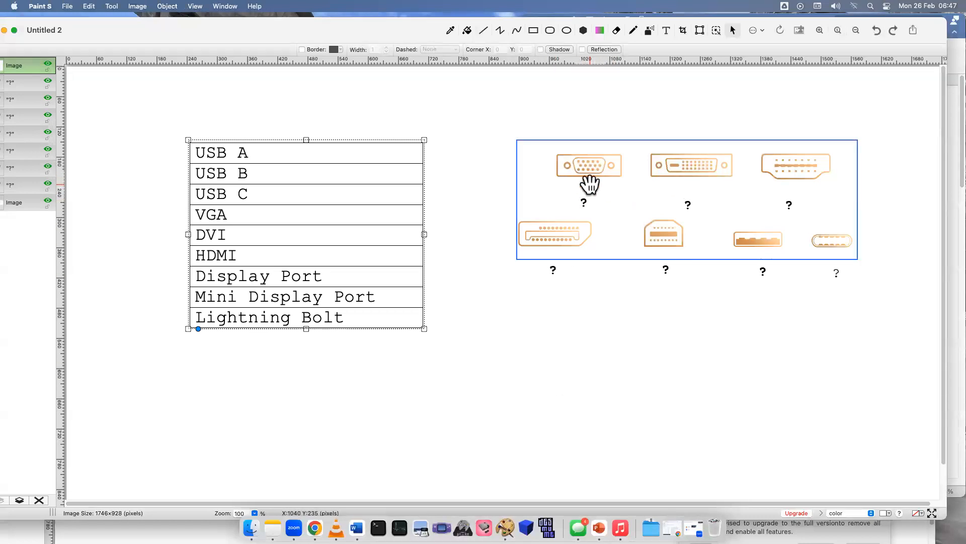
{"action": "mouse_move", "coordinate": [608, 193]}
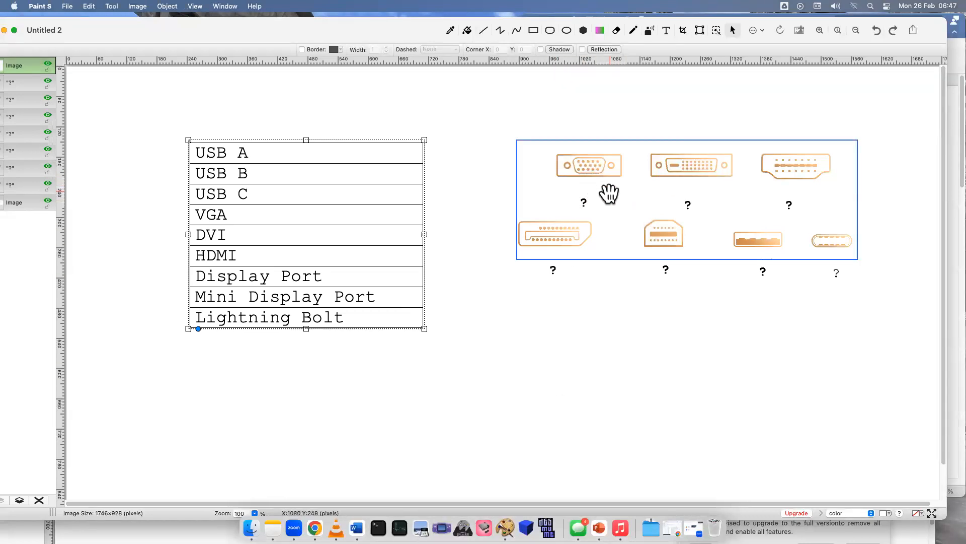
{"action": "left_click", "coordinate": [583, 202]}
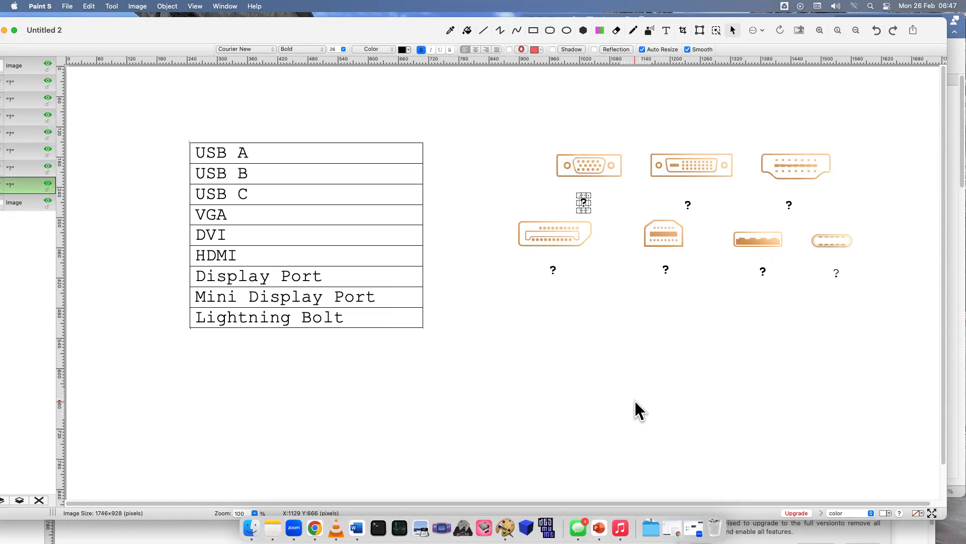
{"action": "left_click", "coordinate": [583, 204]}
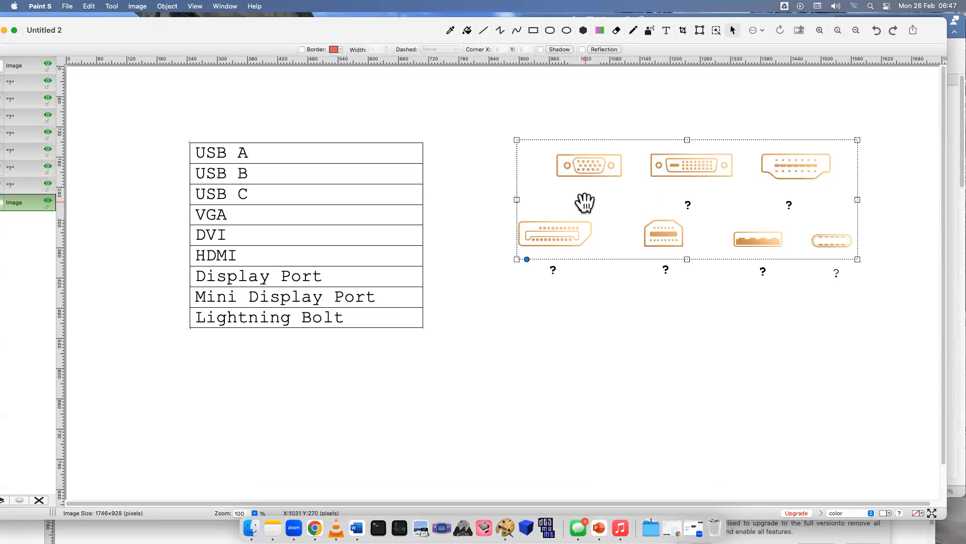
{"action": "mouse_move", "coordinate": [653, 333]}
{"action": "type", "text": "V"}
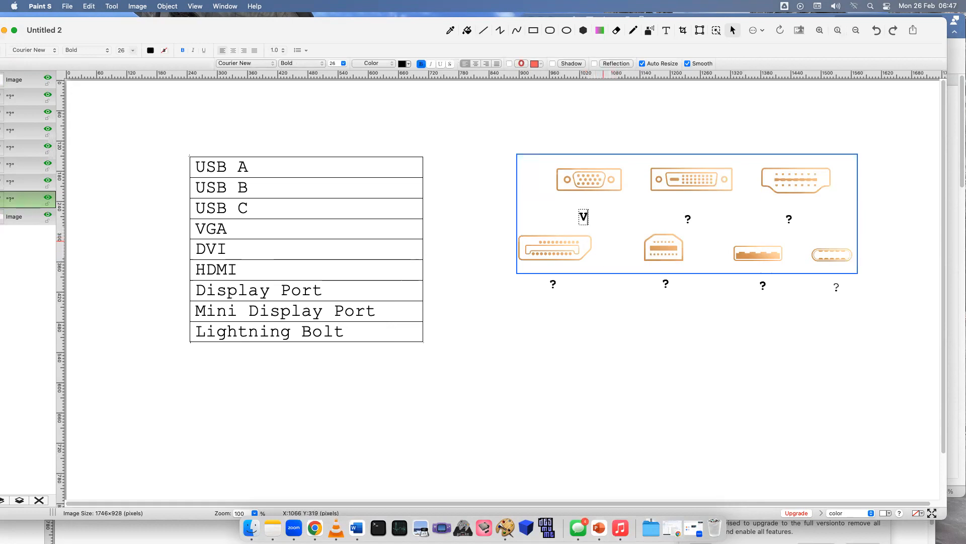
{"action": "type", "text": "GA"}
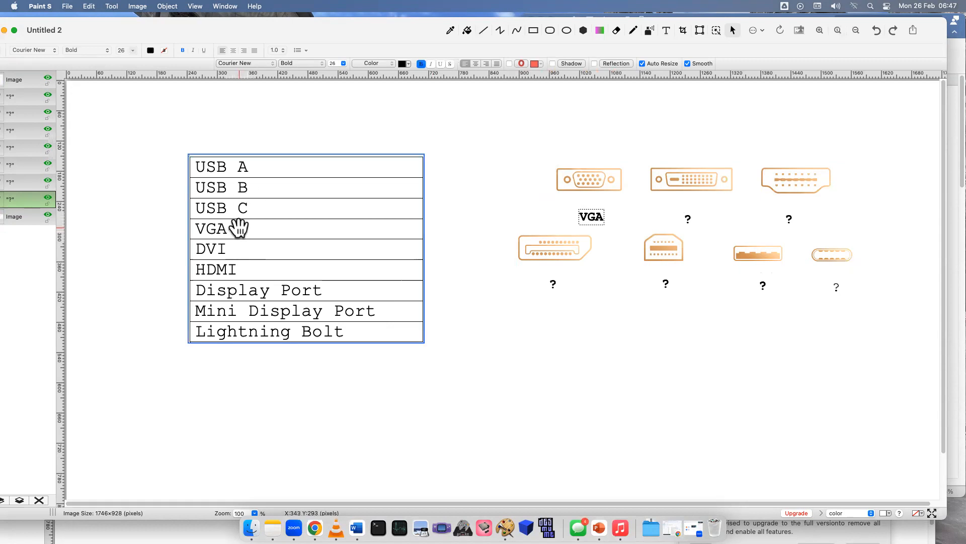
Step: Commit VGA, then replace the second icon's '?' with the label DVI
{"action": "left_click", "coordinate": [690, 180]}
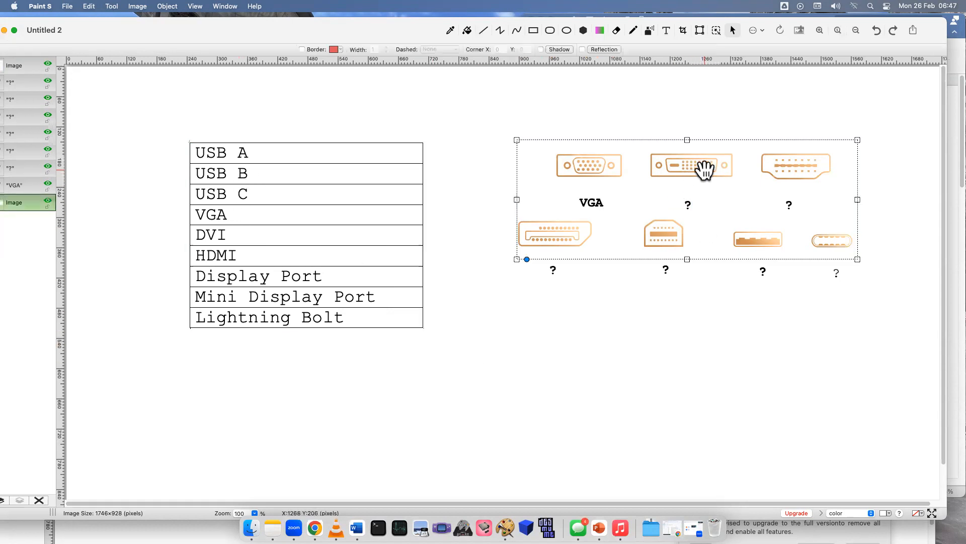
{"action": "mouse_move", "coordinate": [683, 182]}
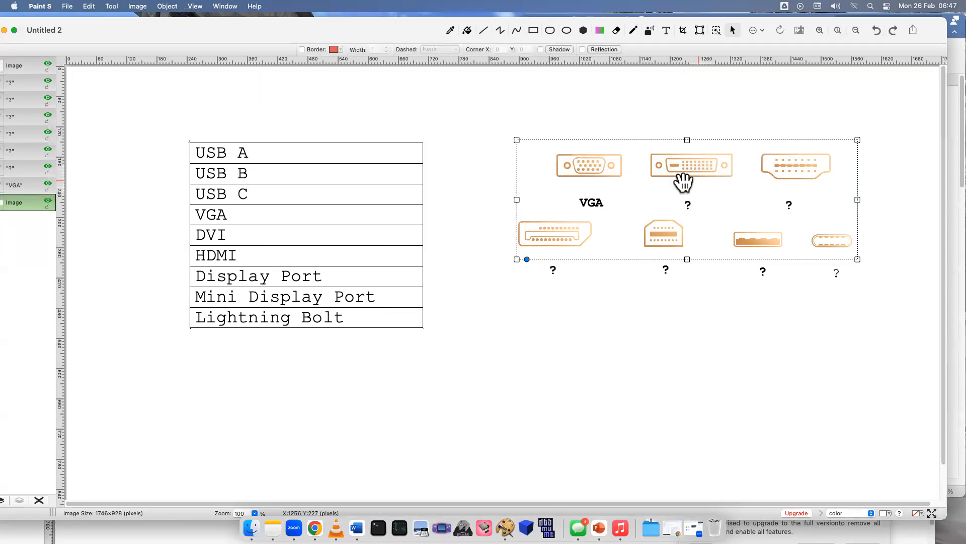
{"action": "mouse_move", "coordinate": [669, 172]}
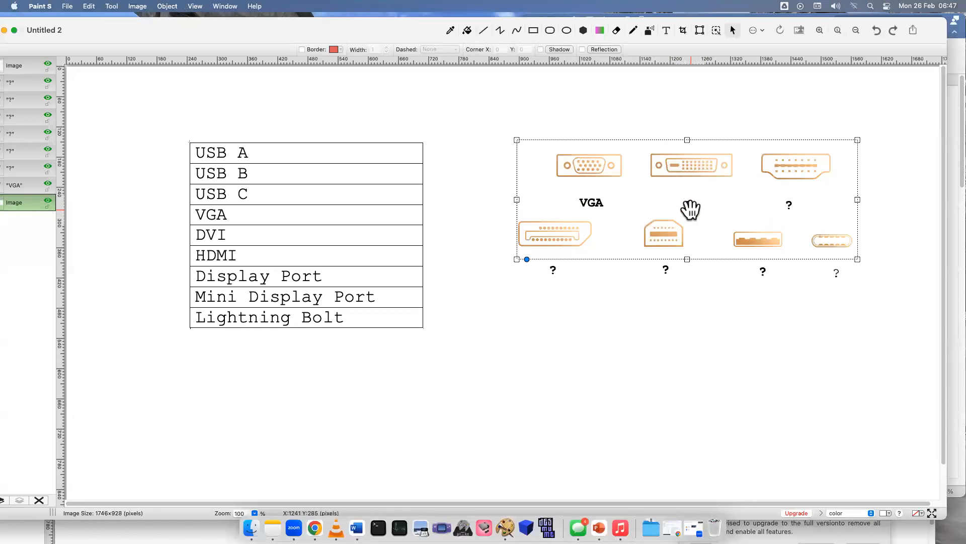
{"action": "left_click", "coordinate": [762, 285]}
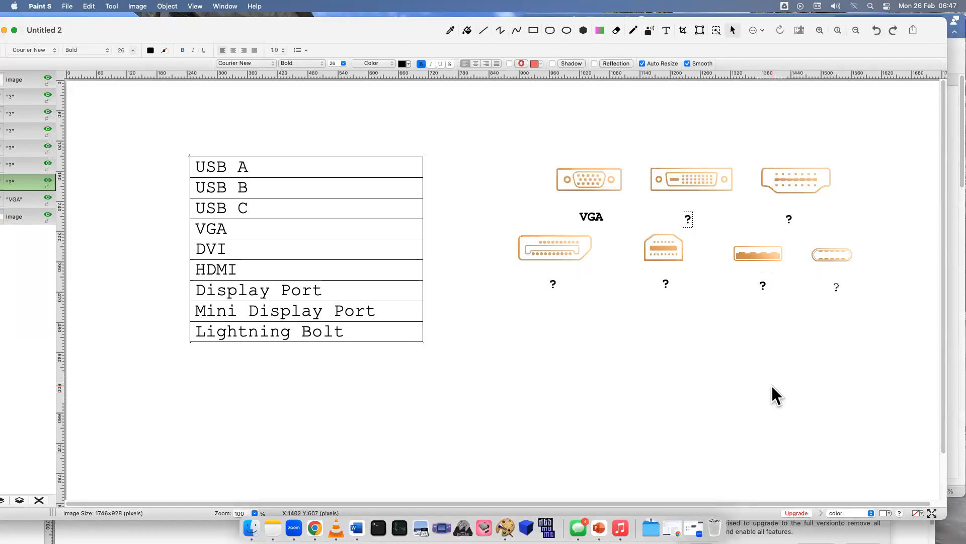
{"action": "type", "text": "DVI"}
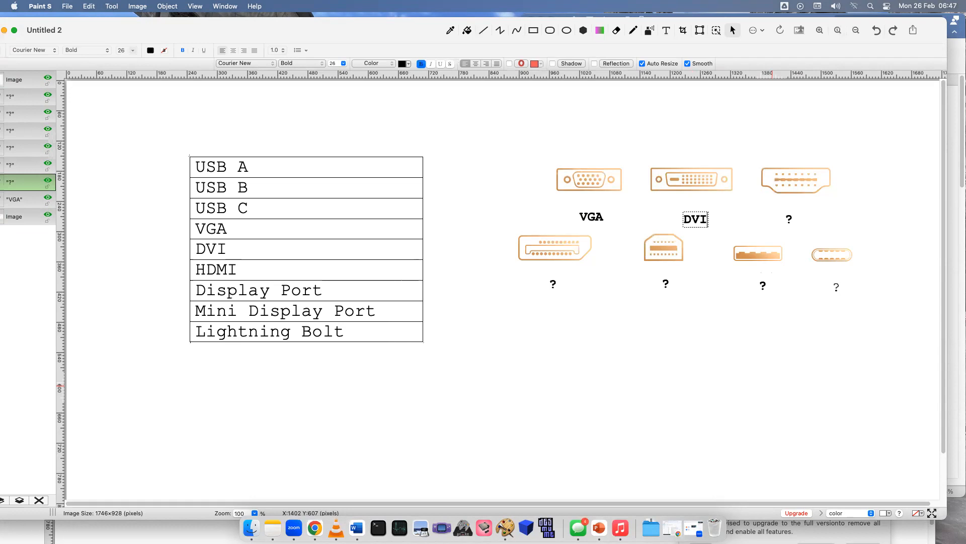
{"action": "left_click", "coordinate": [790, 219]}
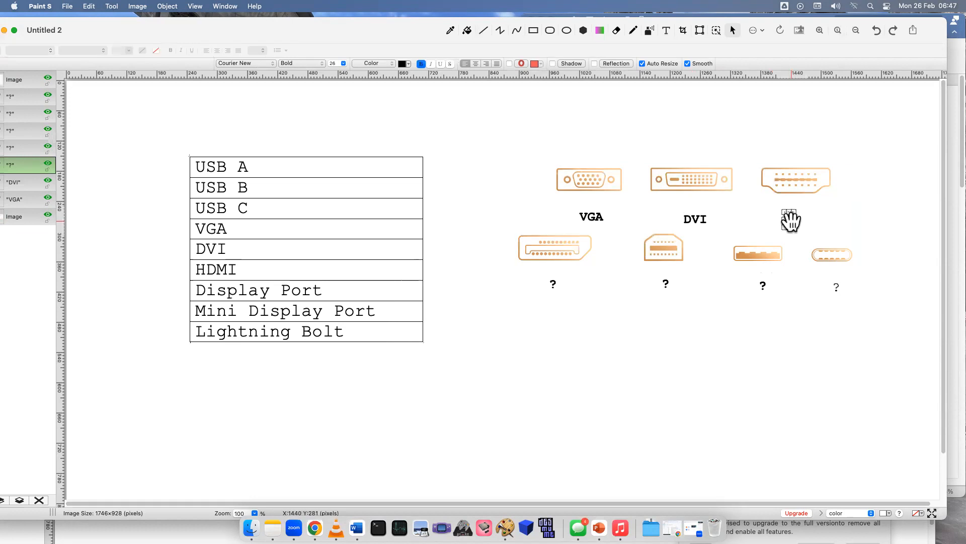
Step: Replace the third icon's '?' with the label HDMI and commit it
{"action": "left_click", "coordinate": [791, 221]}
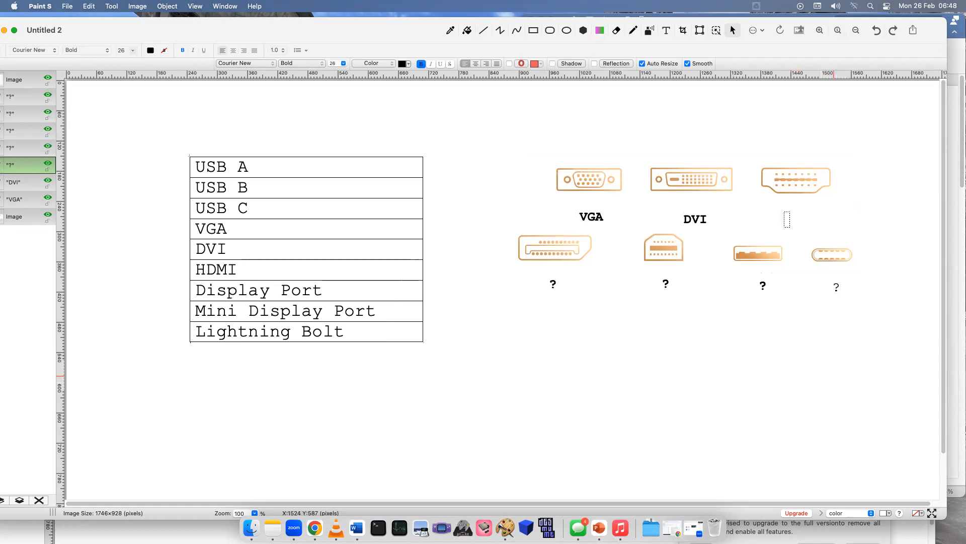
{"action": "type", "text": "HDMI"}
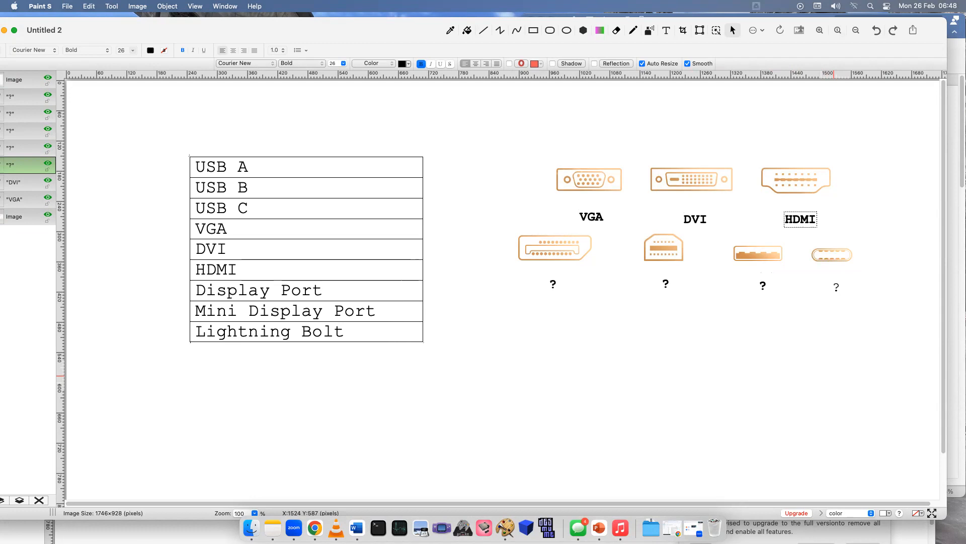
{"action": "left_click", "coordinate": [686, 215]}
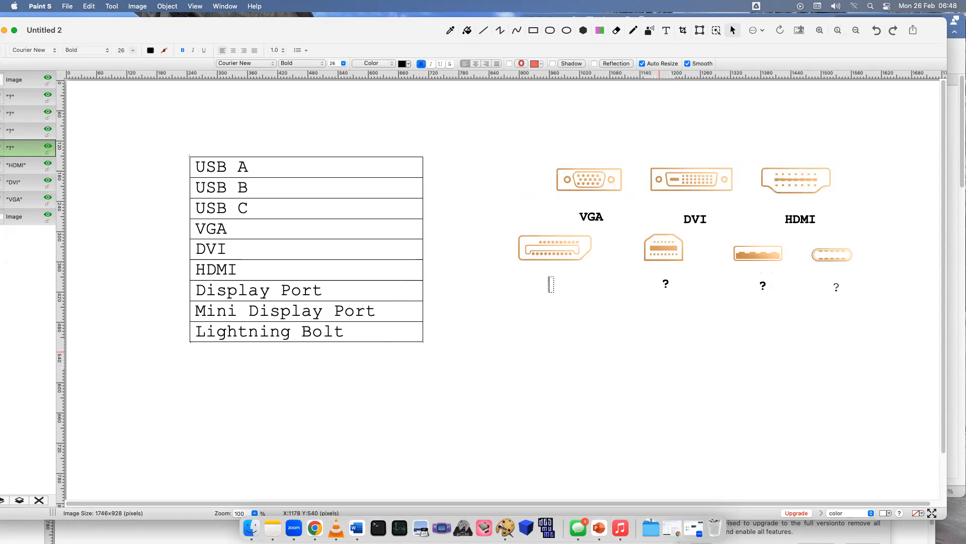
Step: Type 'Display Port' as the label under the first lower-row icon
{"action": "type", "text": "Display"}
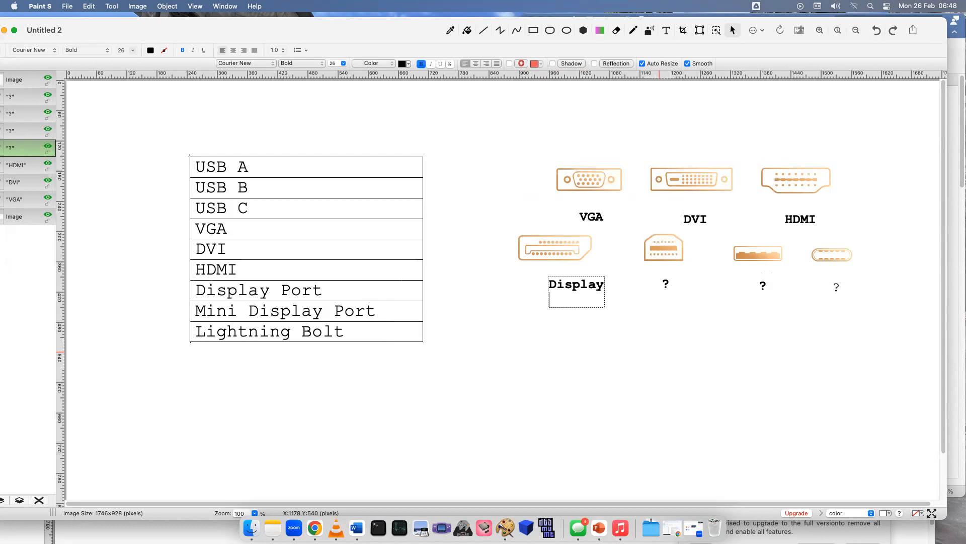
{"action": "type", "text": "Port"}
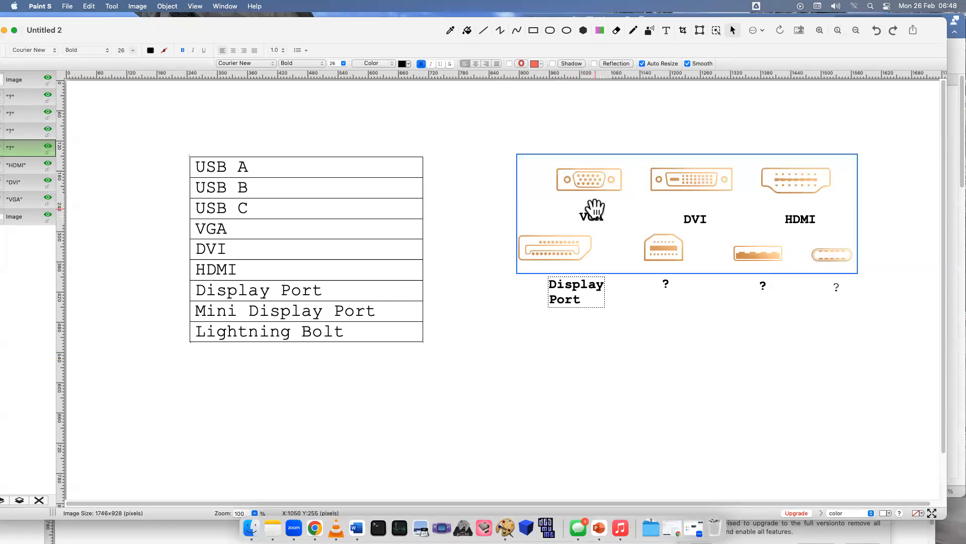
{"action": "mouse_move", "coordinate": [791, 174]}
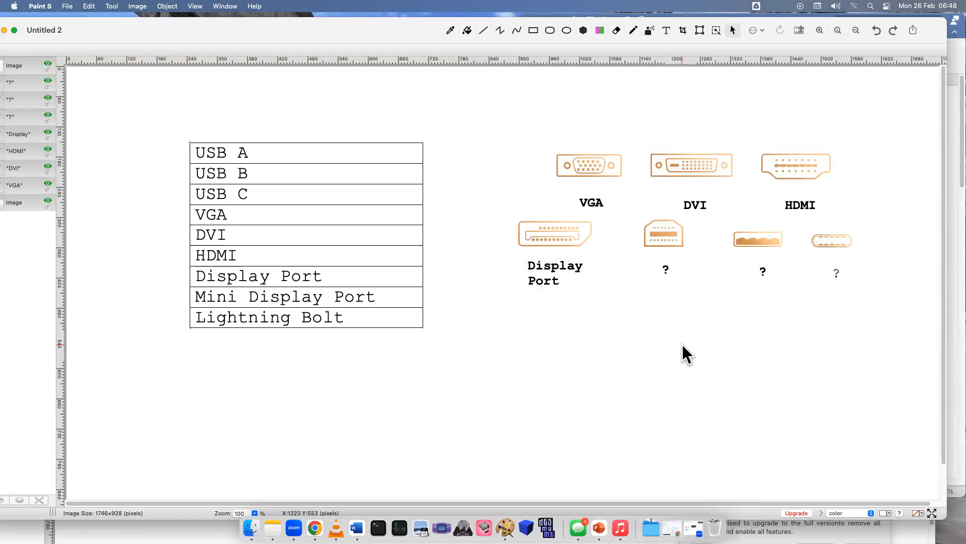
Step: Delete the '?' placeholder under the second lower-row connector
{"action": "left_click", "coordinate": [664, 236]}
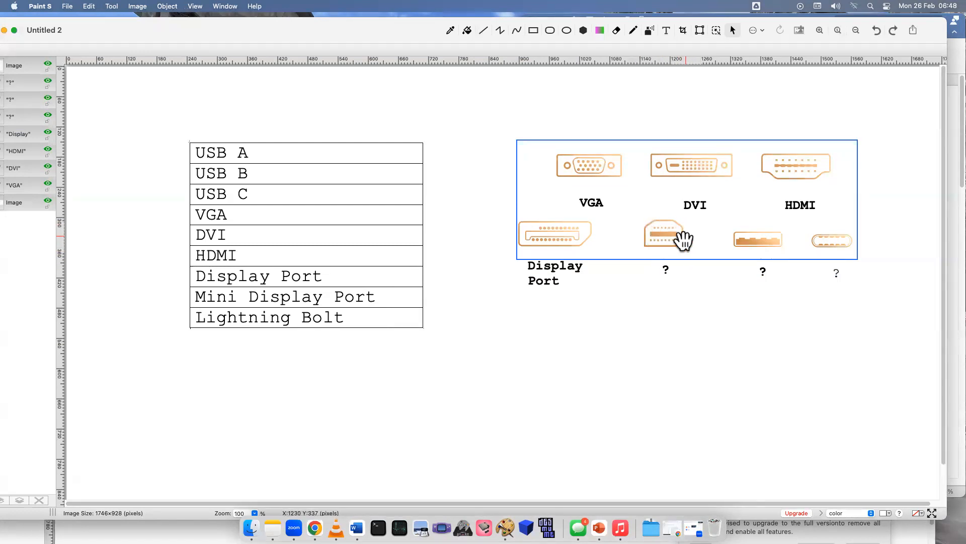
{"action": "mouse_move", "coordinate": [669, 229]}
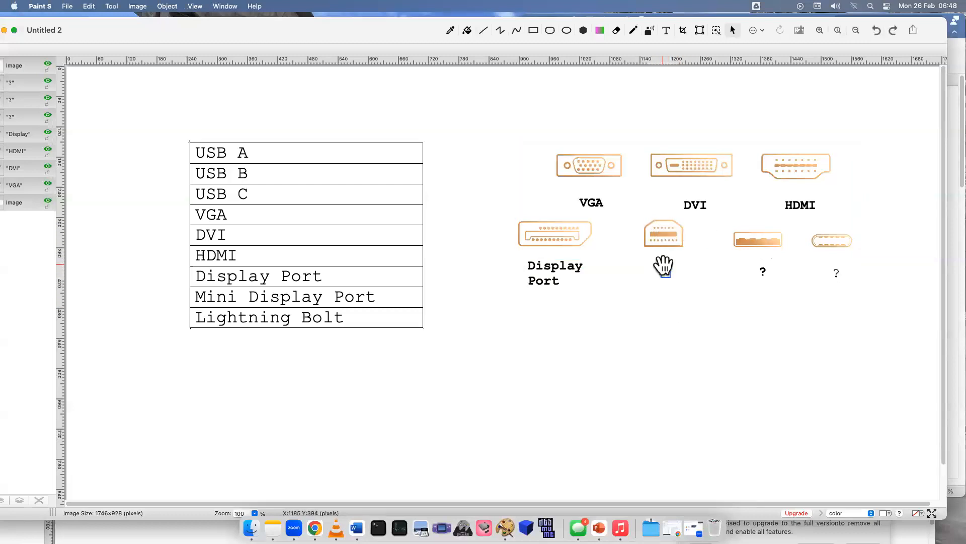
{"action": "left_click", "coordinate": [13, 117]}
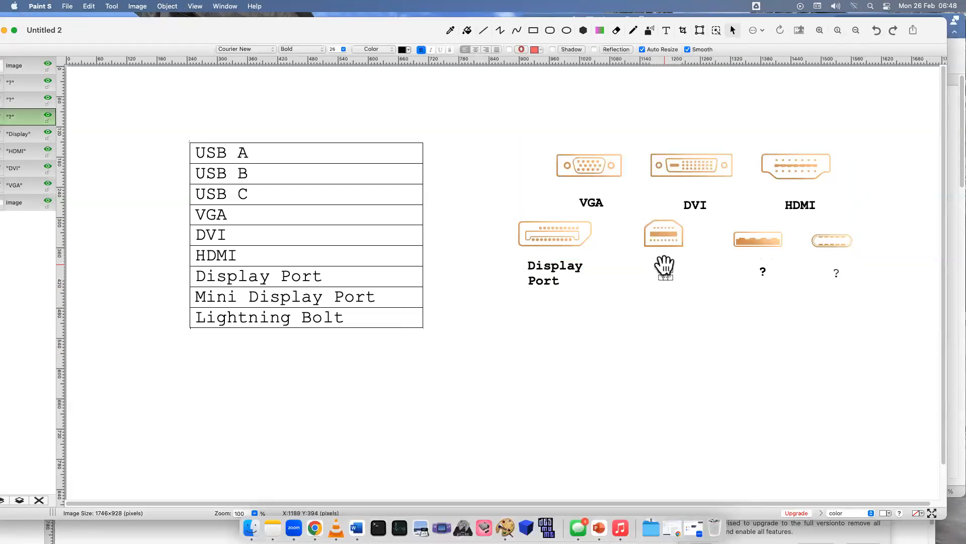
{"action": "left_click", "coordinate": [686, 197]}
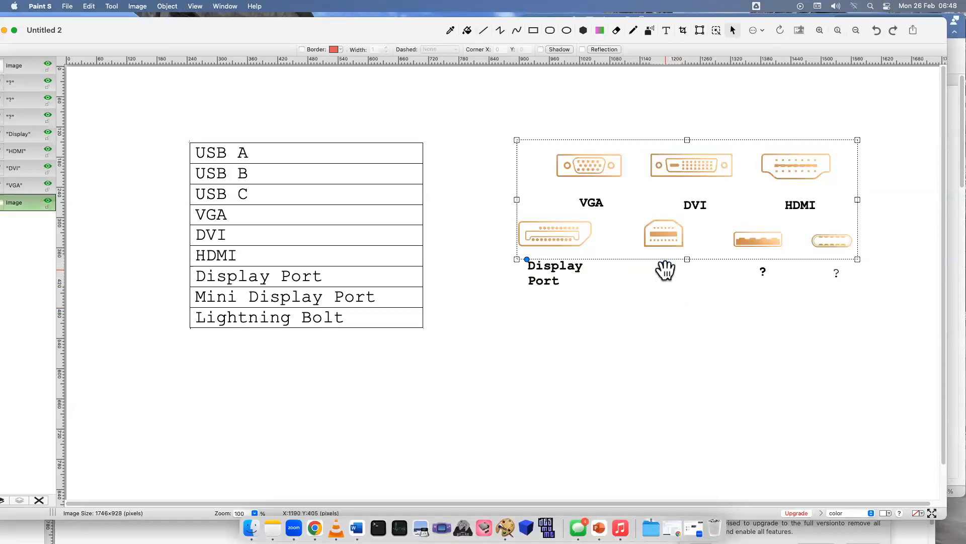
{"action": "left_click", "coordinate": [692, 303]}
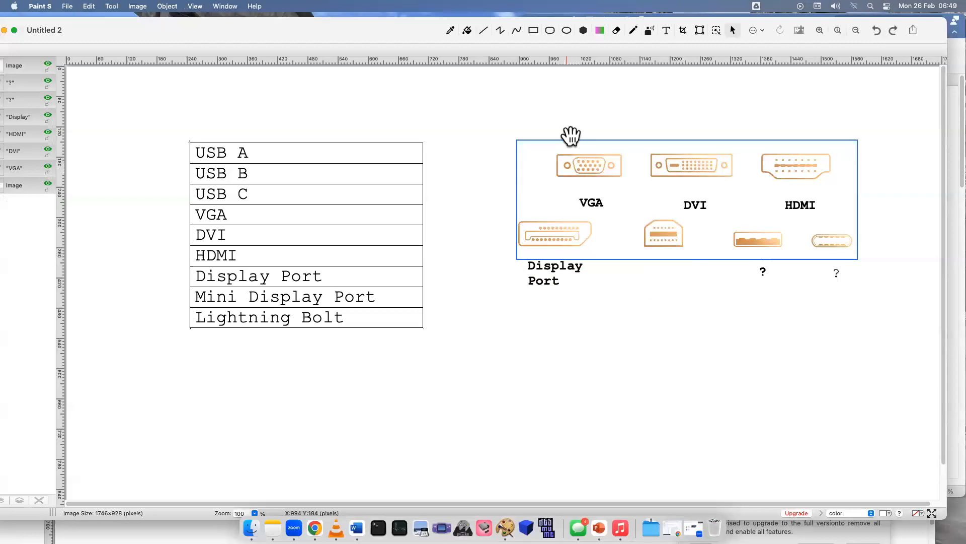
Step: Add a new text label reading 'Mini Display Port' under that connector
{"action": "left_click", "coordinate": [665, 30]}
{"action": "type", "text": "M"}
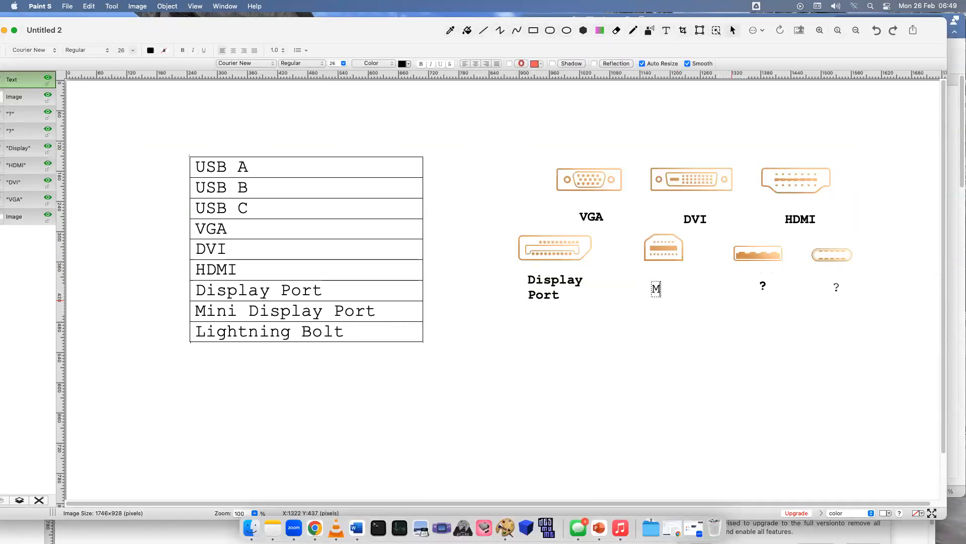
{"action": "type", "text": "ini P"}
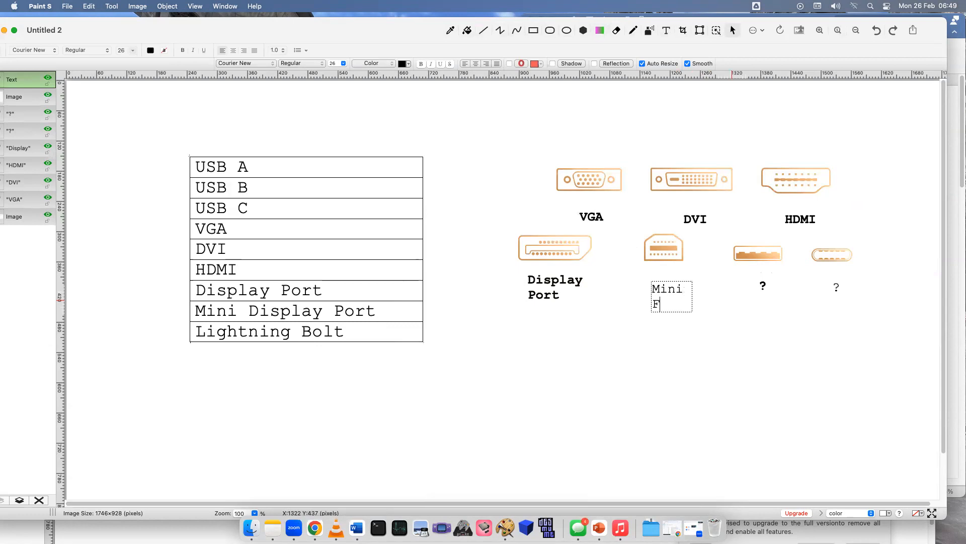
{"action": "type", "text": "ispo"}
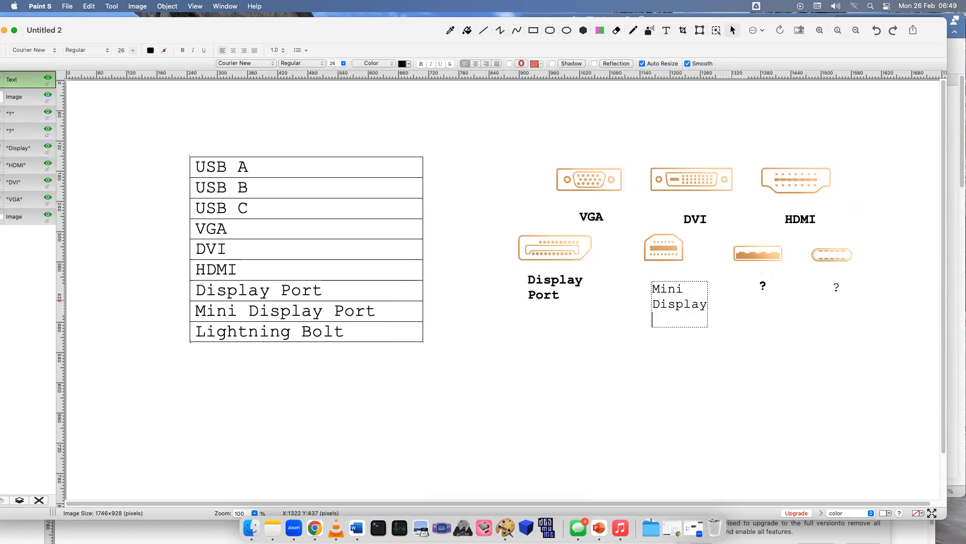
{"action": "type", "text": "Port"}
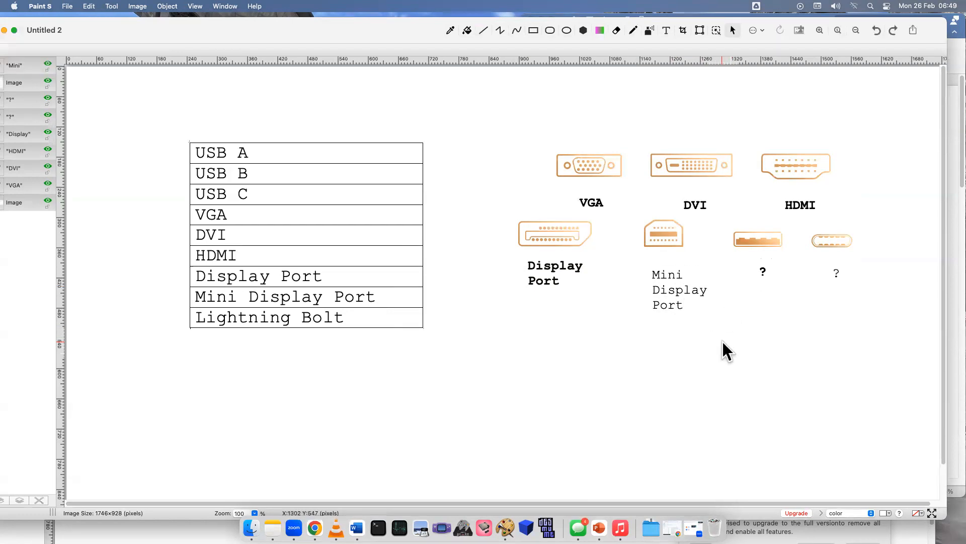
Step: Delete the third lower icon's '?' and add a text label 'USB A'
{"action": "left_click", "coordinate": [757, 240]}
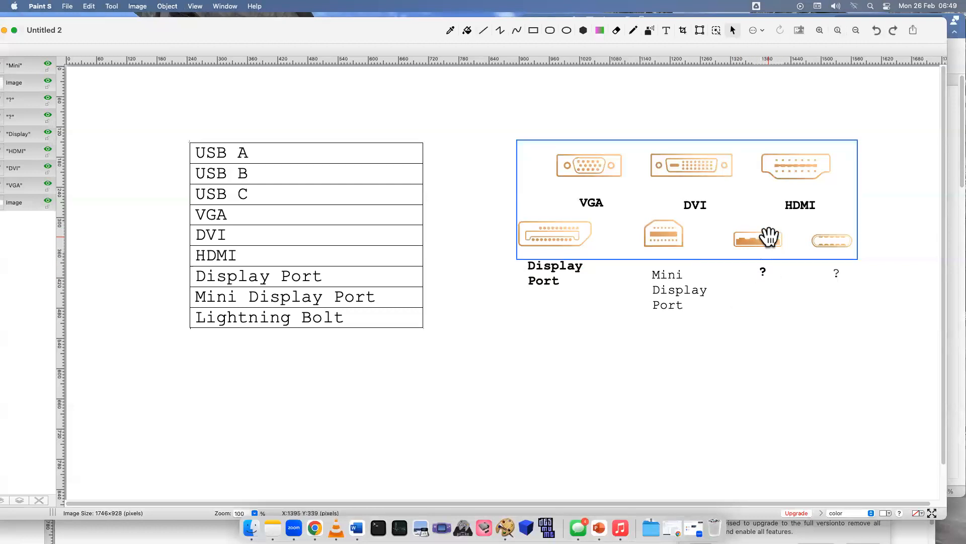
{"action": "mouse_move", "coordinate": [853, 285]}
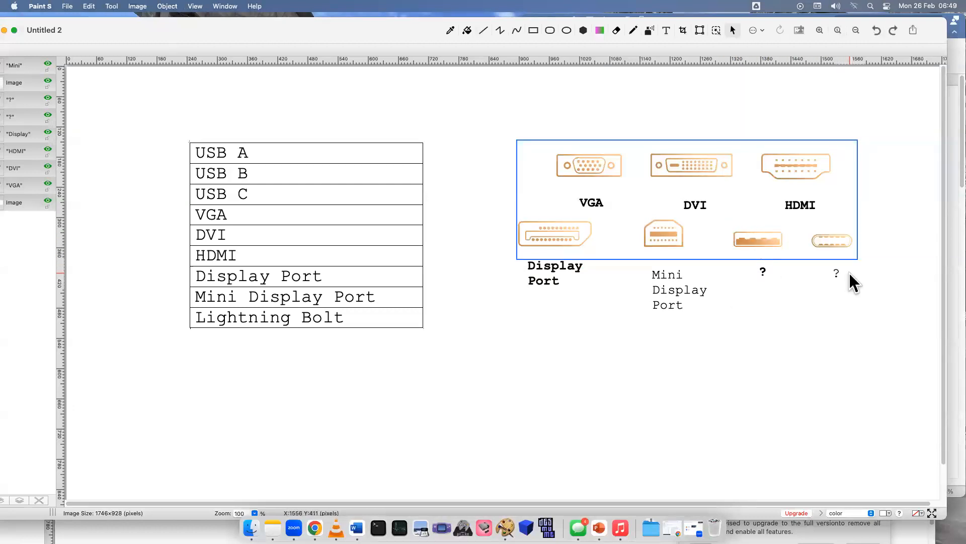
{"action": "left_click", "coordinate": [762, 272]}
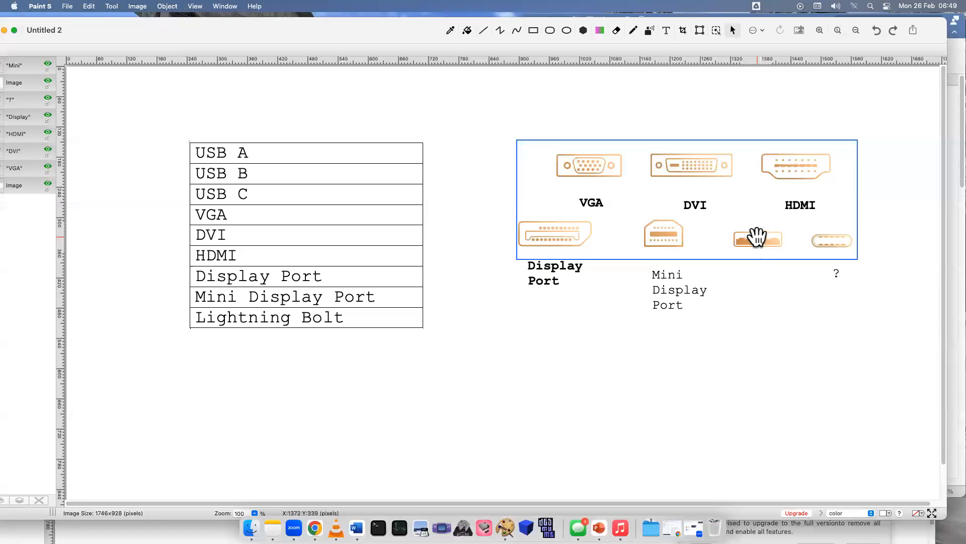
{"action": "left_click", "coordinate": [665, 29]}
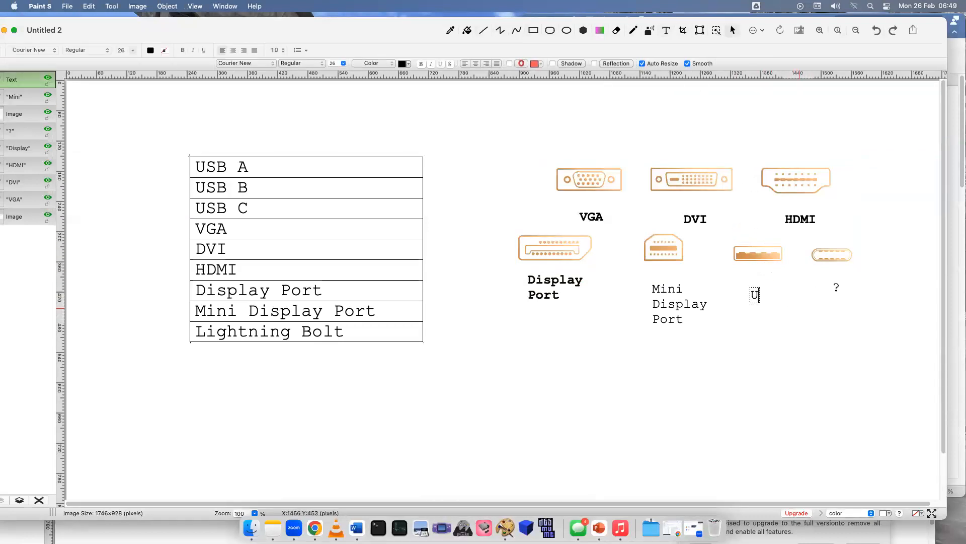
{"action": "type", "text": "USB A"}
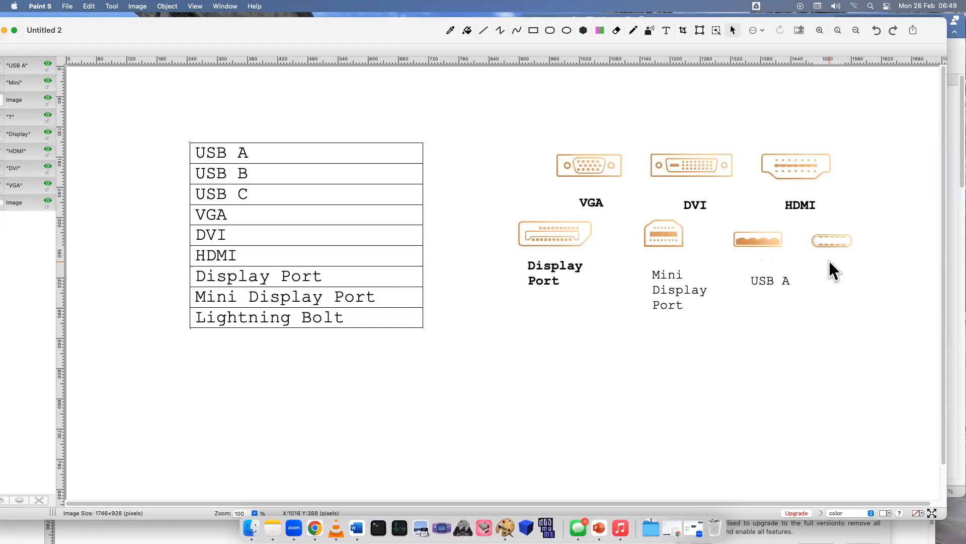
Step: Replace the last remaining '?' with a text label reading 'USB C'
{"action": "left_click", "coordinate": [833, 282]}
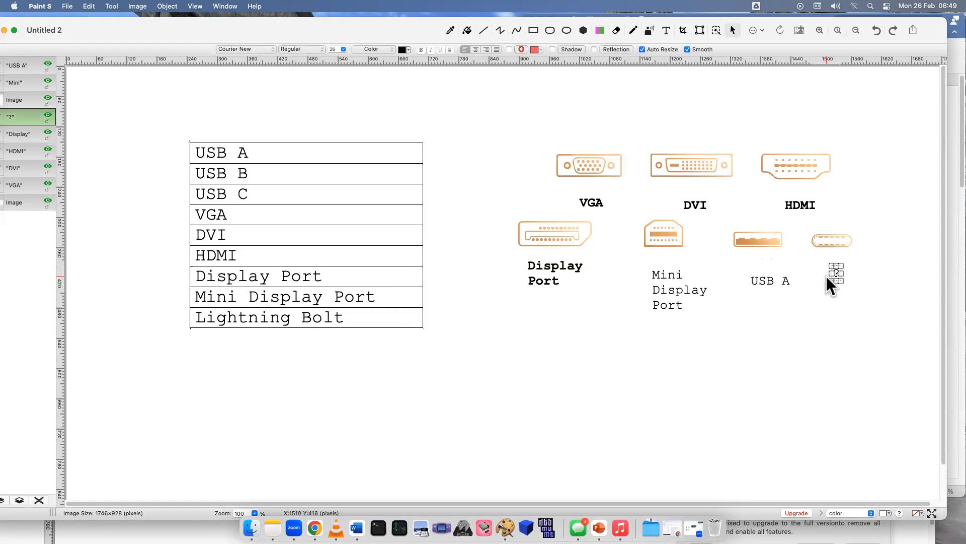
{"action": "mouse_move", "coordinate": [839, 281]}
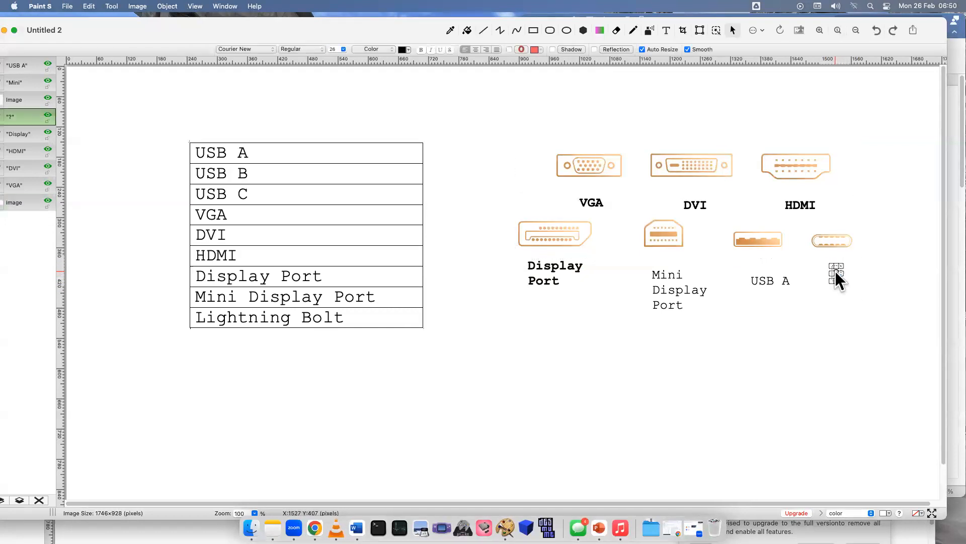
{"action": "mouse_move", "coordinate": [896, 296]}
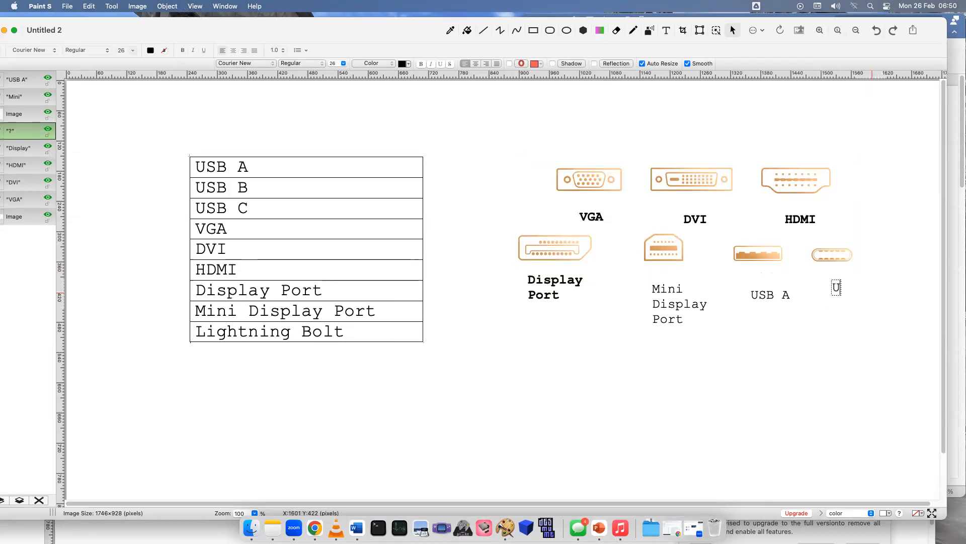
{"action": "type", "text": "USB C"}
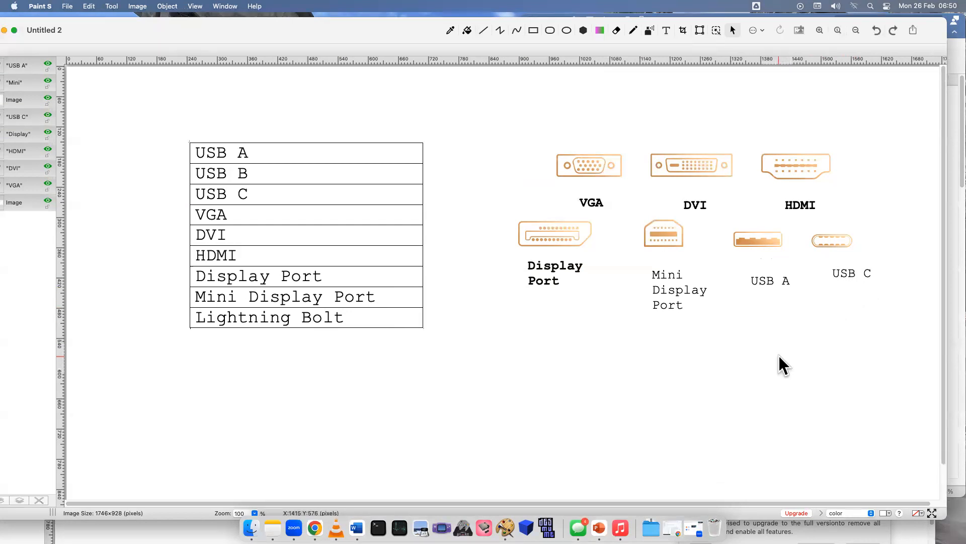
{"action": "mouse_move", "coordinate": [653, 386]}
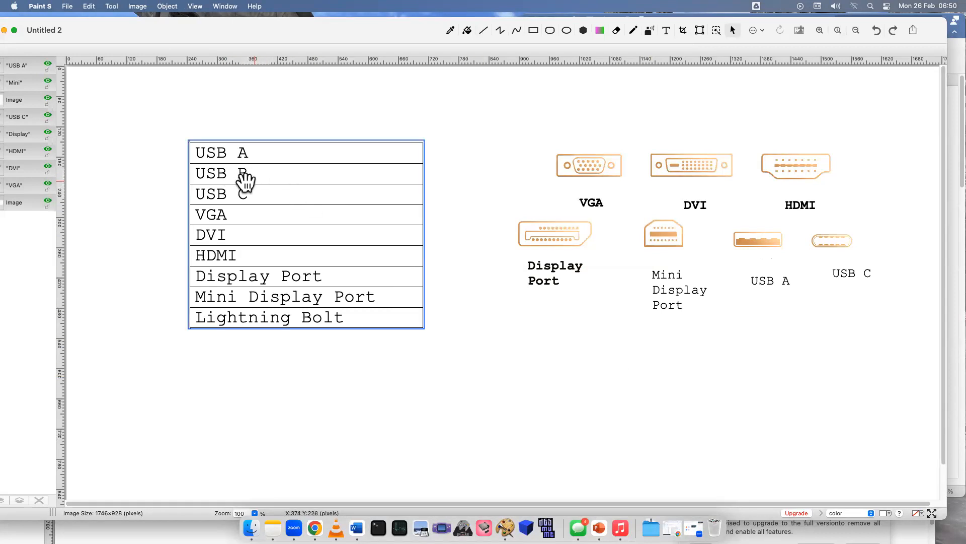
{"action": "mouse_move", "coordinate": [262, 180]}
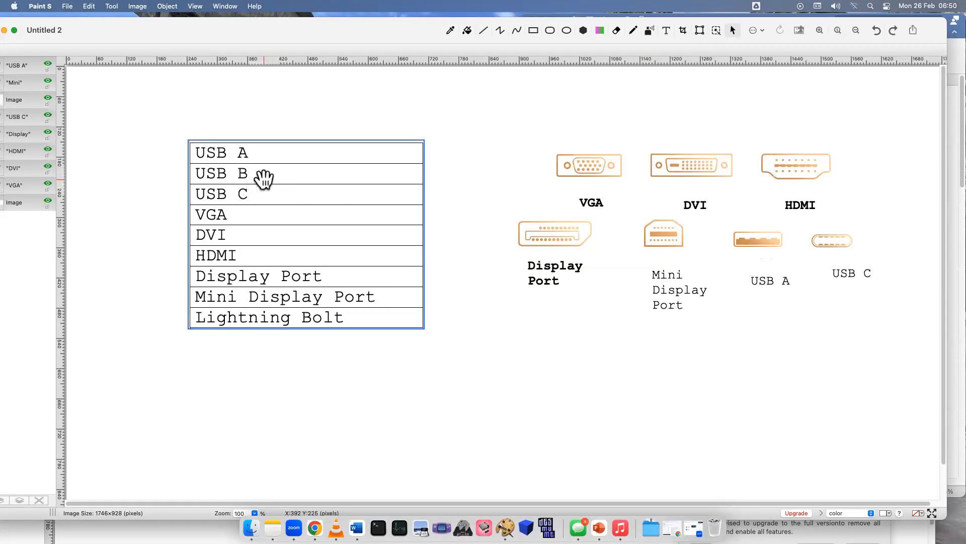
{"action": "mouse_move", "coordinate": [253, 177]}
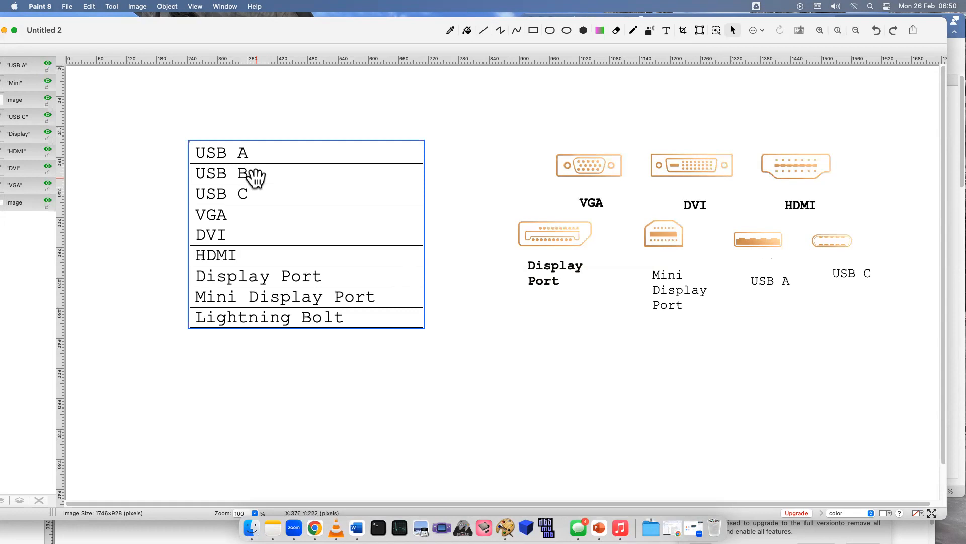
{"action": "mouse_move", "coordinate": [362, 320]}
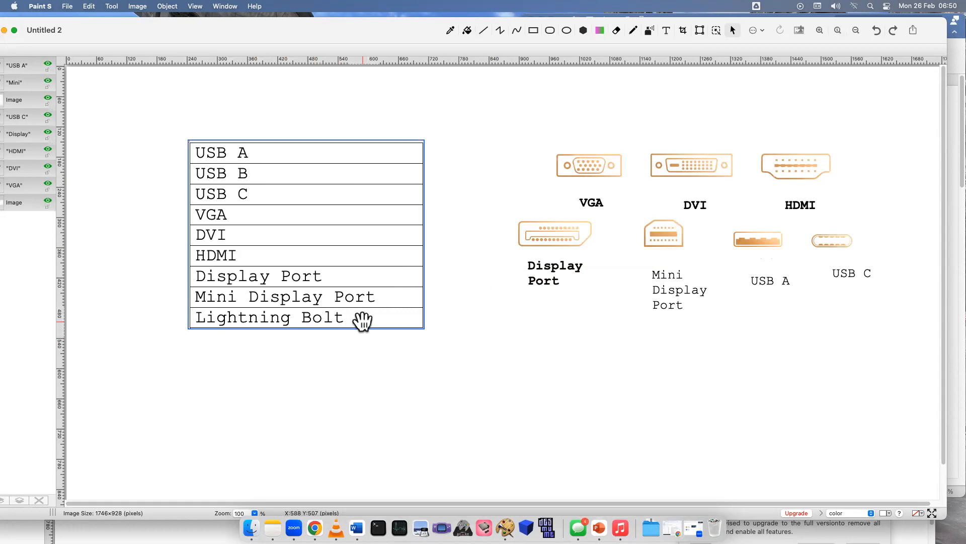
{"action": "left_click", "coordinate": [686, 198]}
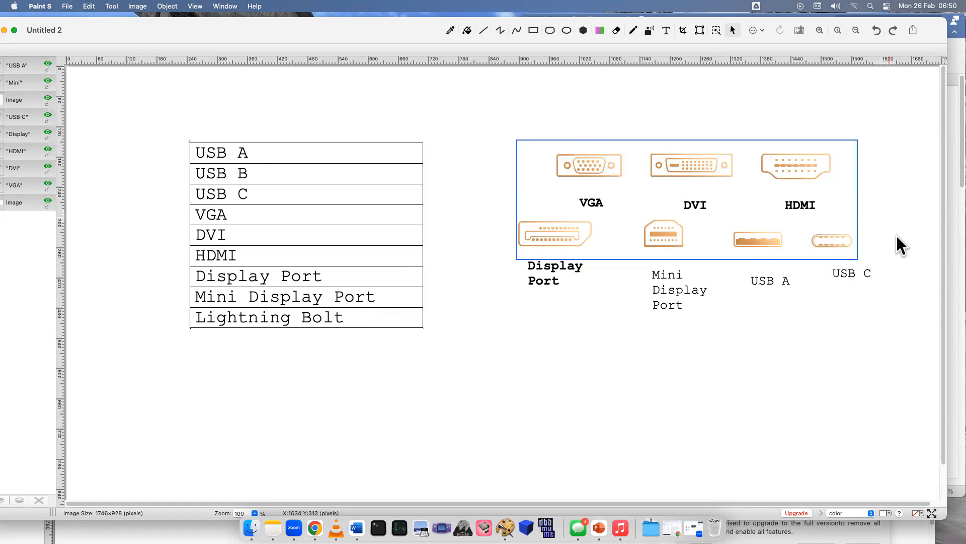
{"action": "left_click", "coordinate": [305, 317]}
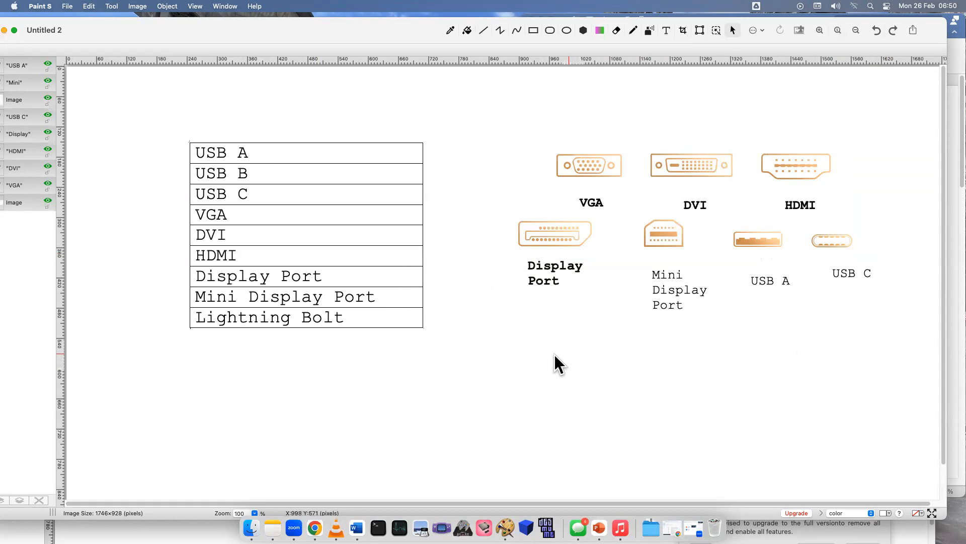
{"action": "mouse_move", "coordinate": [557, 363]}
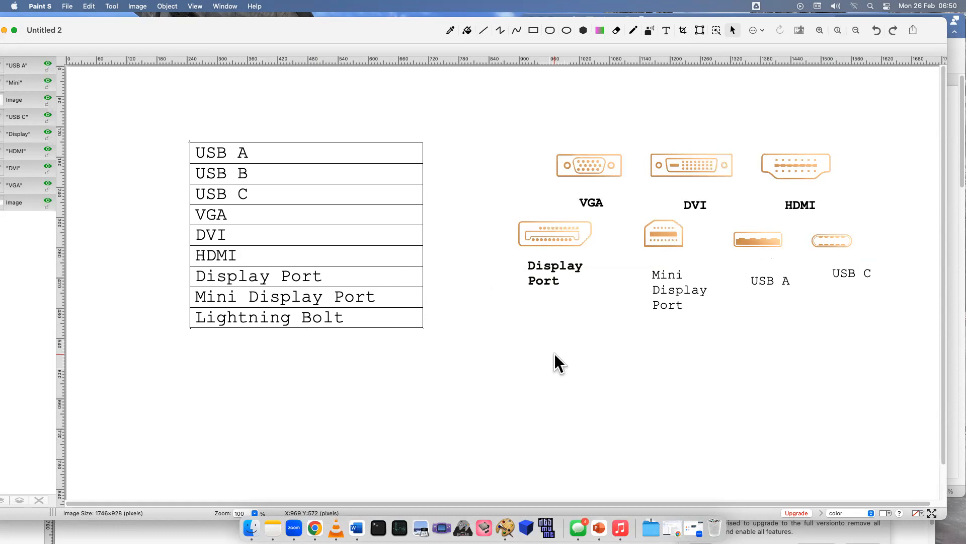
{"action": "mouse_move", "coordinate": [548, 400]}
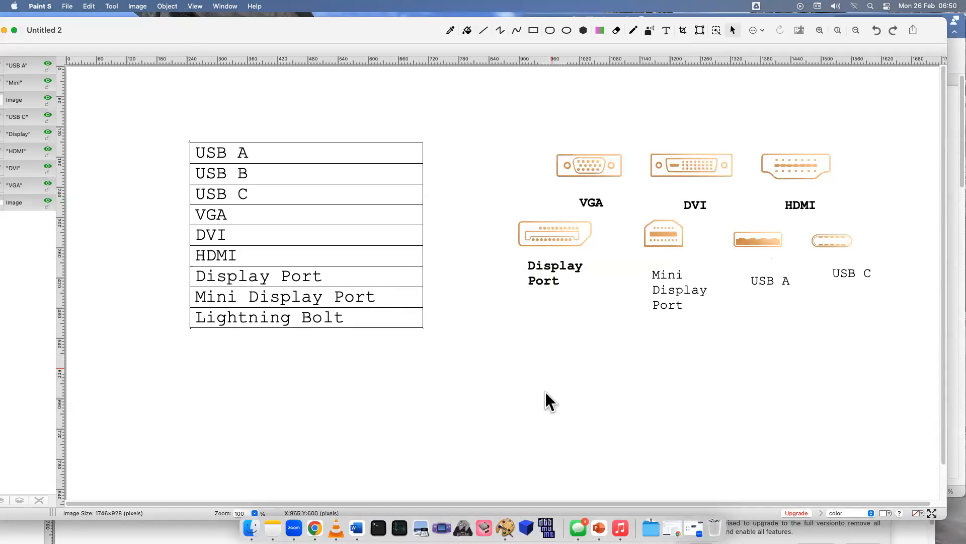